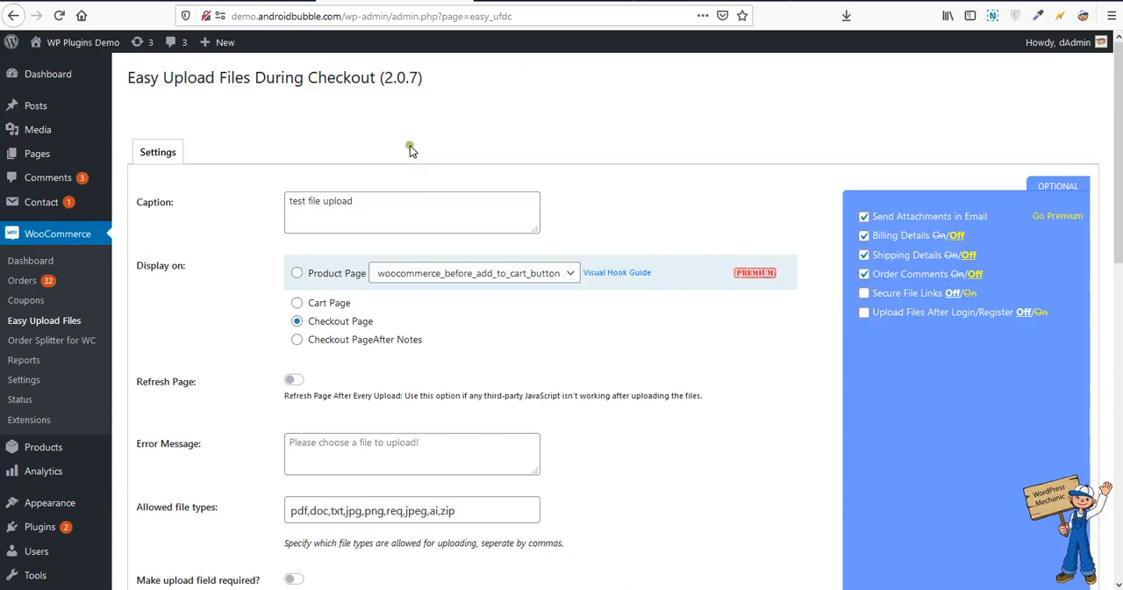
{"action": "mouse_move", "coordinate": [877, 7]}
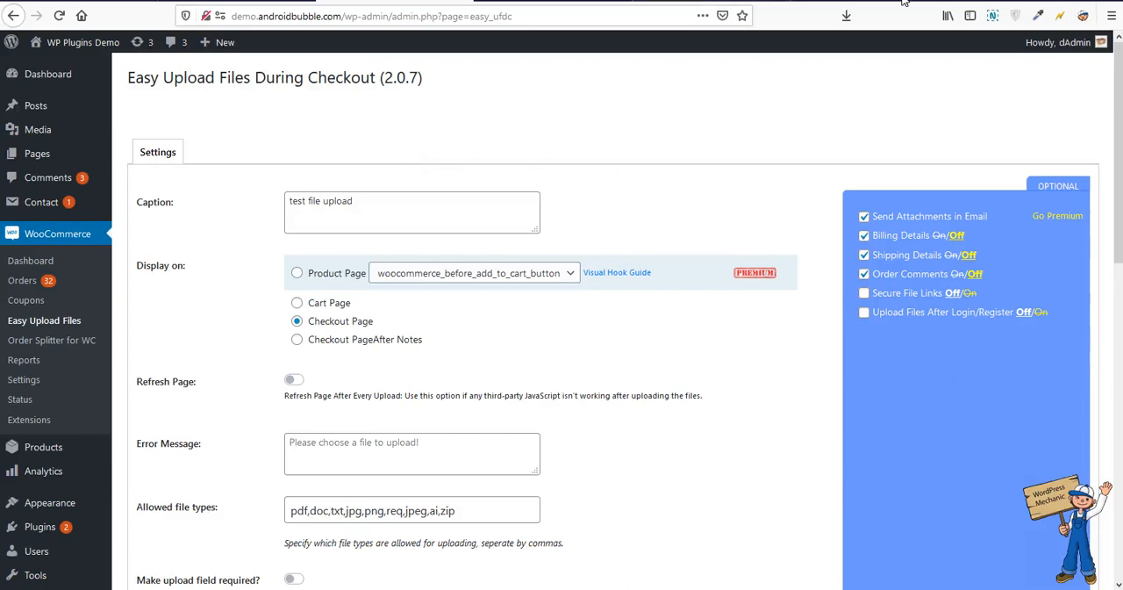
{"action": "mouse_move", "coordinate": [875, 6]}
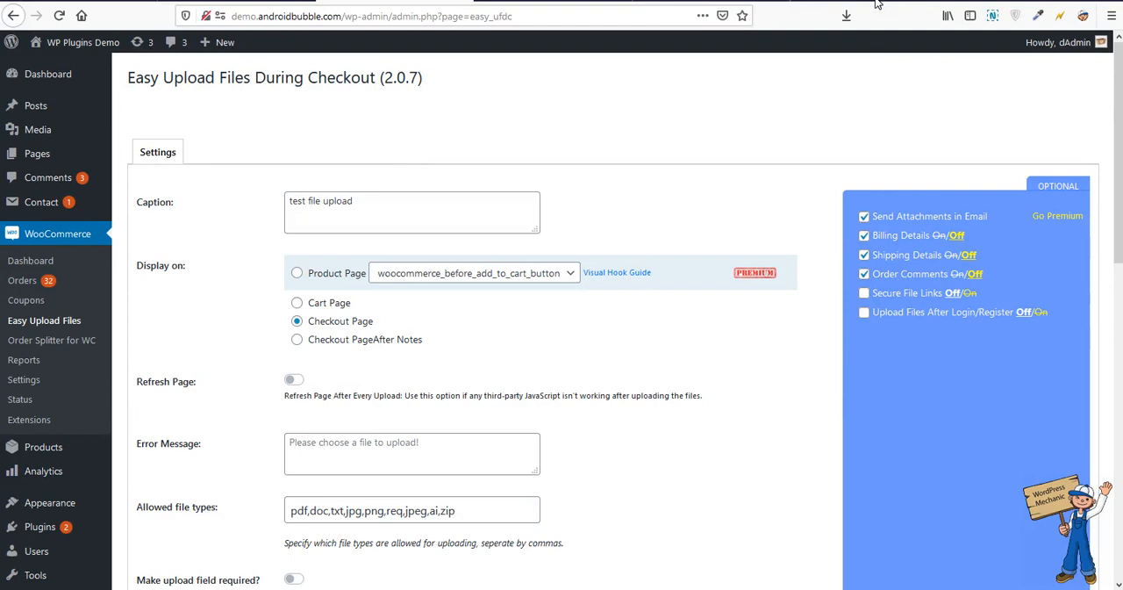
{"action": "mouse_move", "coordinate": [509, 327]}
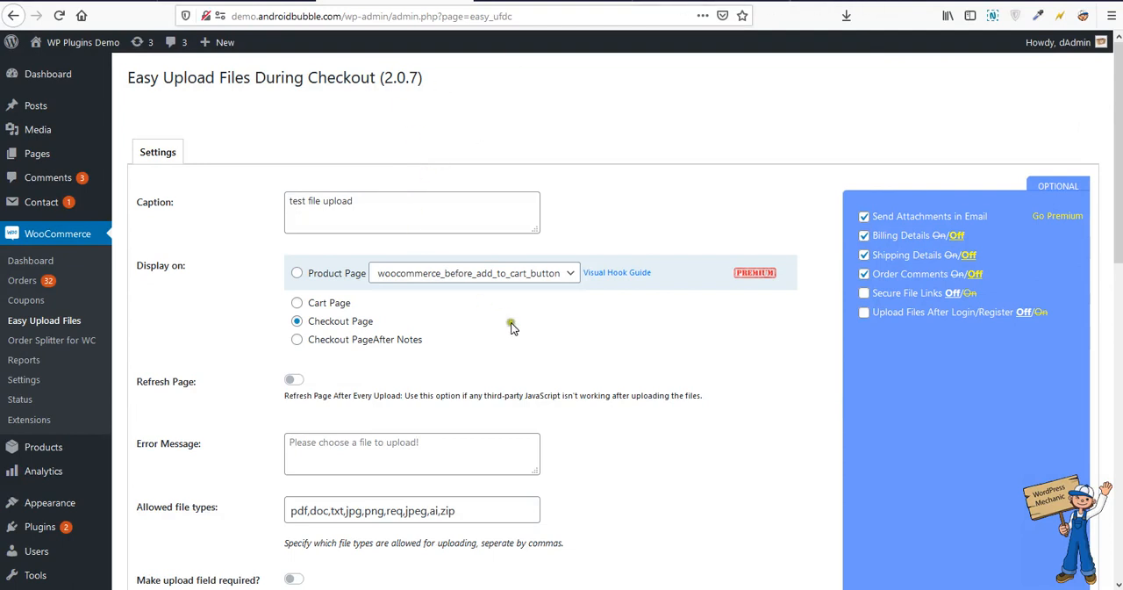
Keep Display on: Checkout Page, review caption, file types and size, and save the Easy Upload Files settings.
{"action": "left_click", "coordinate": [351, 203]}
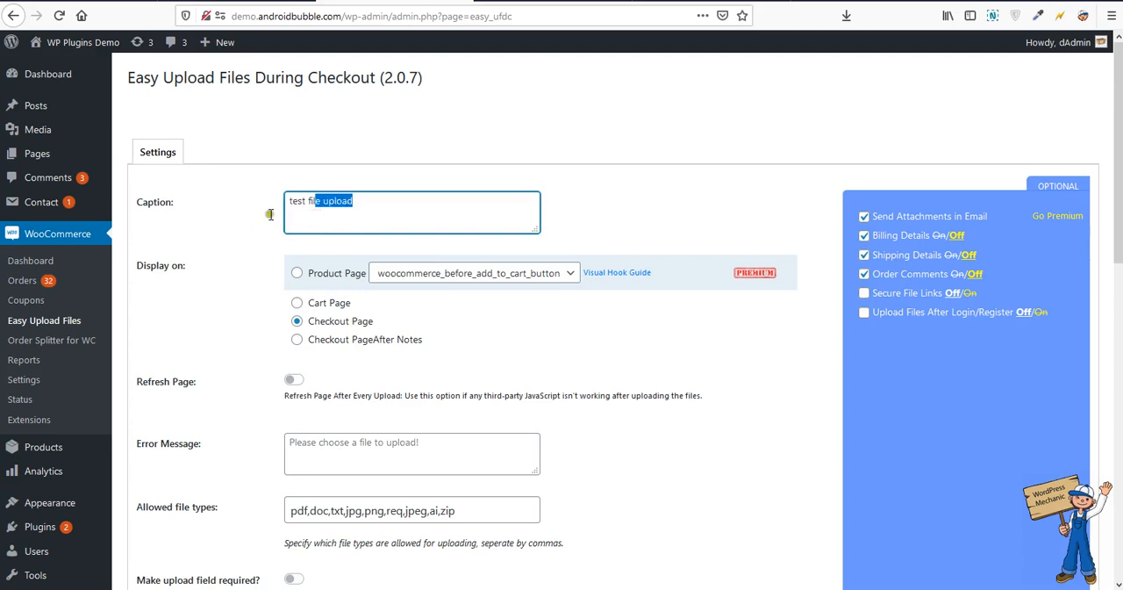
{"action": "scroll", "scroll_direction": "down", "scroll_amount": 3}
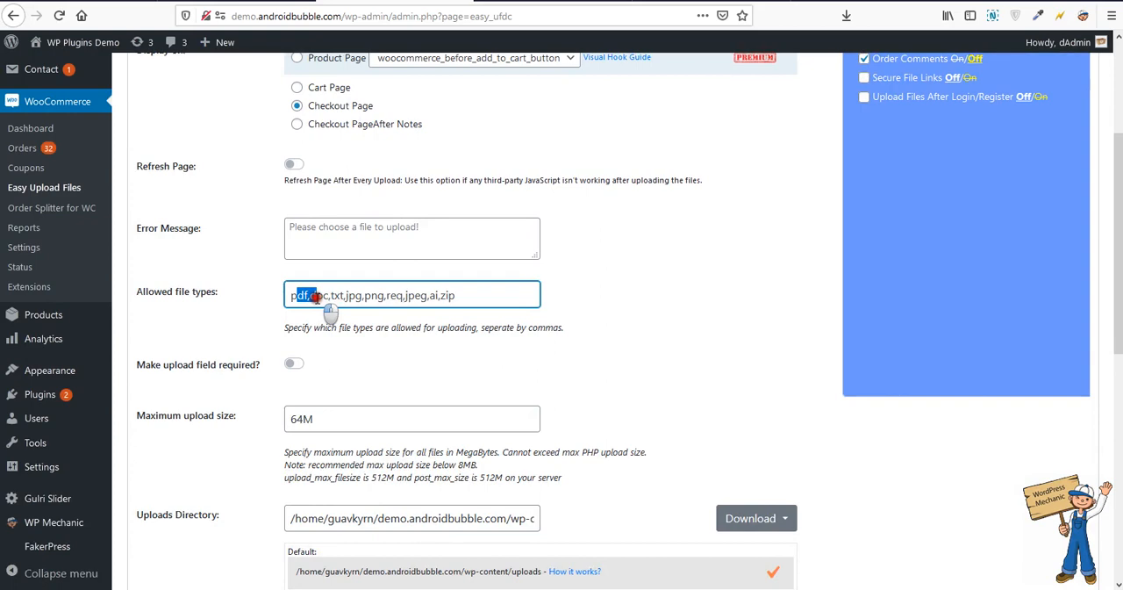
{"action": "scroll", "scroll_direction": "down", "scroll_amount": 3}
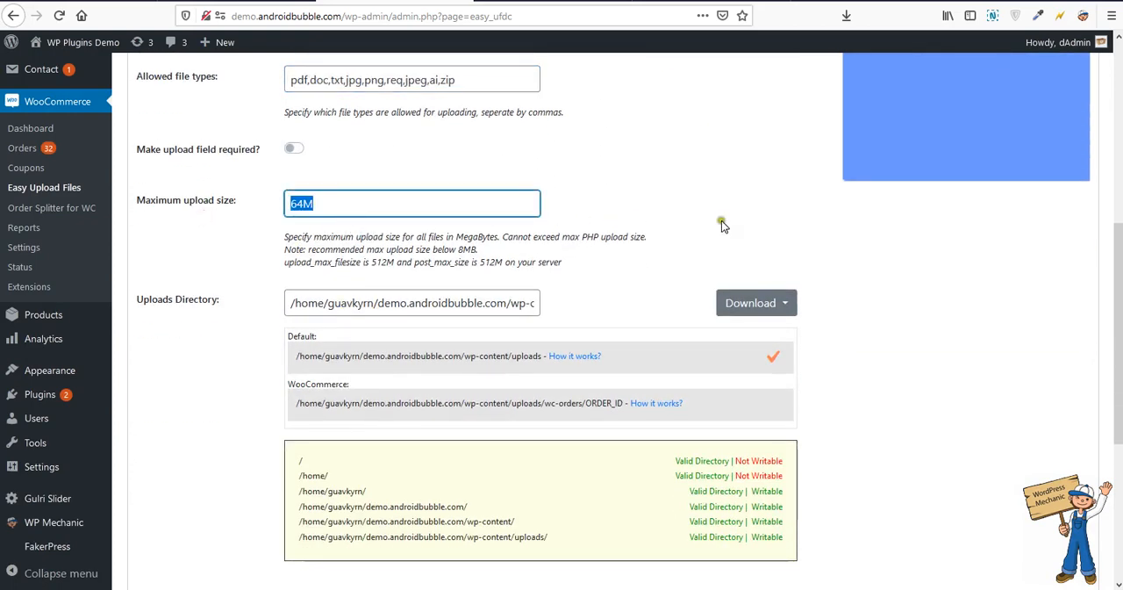
{"action": "scroll", "scroll_direction": "down", "scroll_amount": 3}
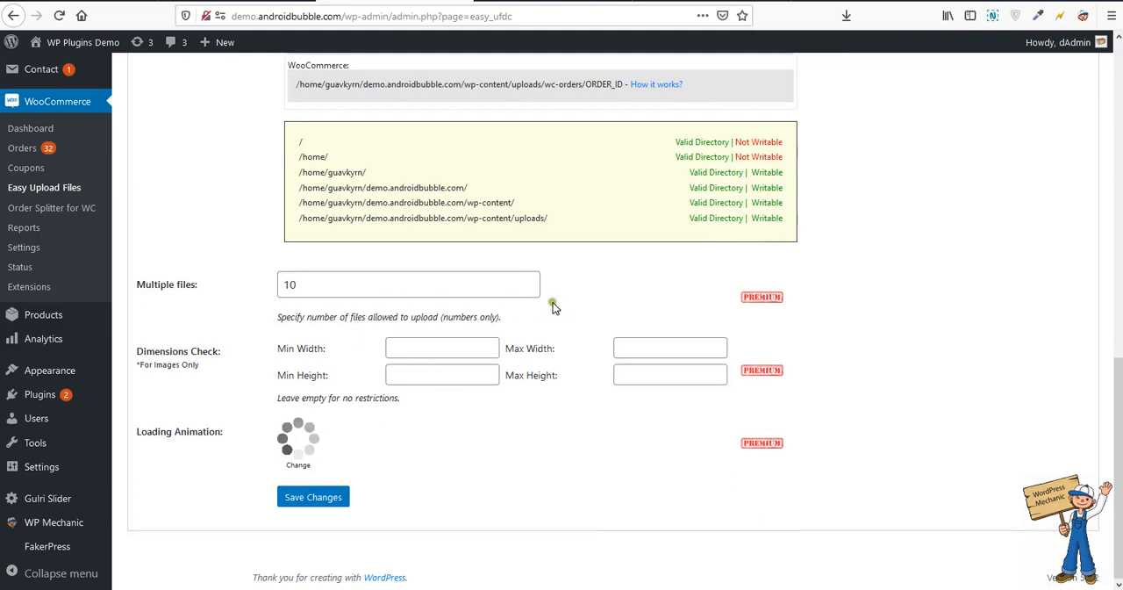
{"action": "left_click", "coordinate": [51, 207]}
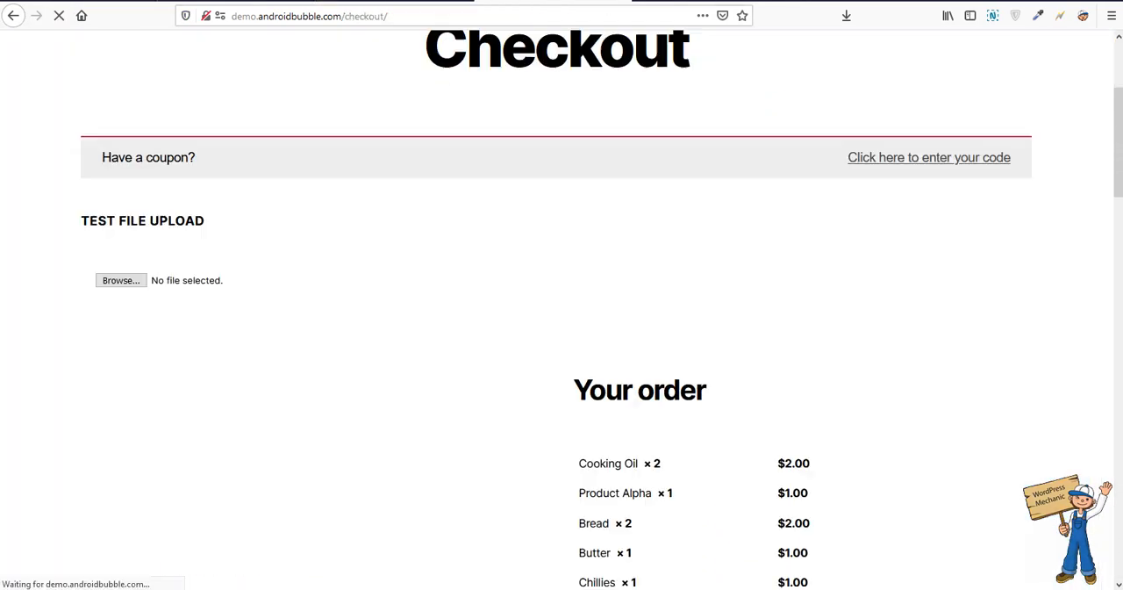
Upload dummy3.pdf from Downloads into the checkout's Test file upload field.
{"action": "left_click", "coordinate": [119, 281]}
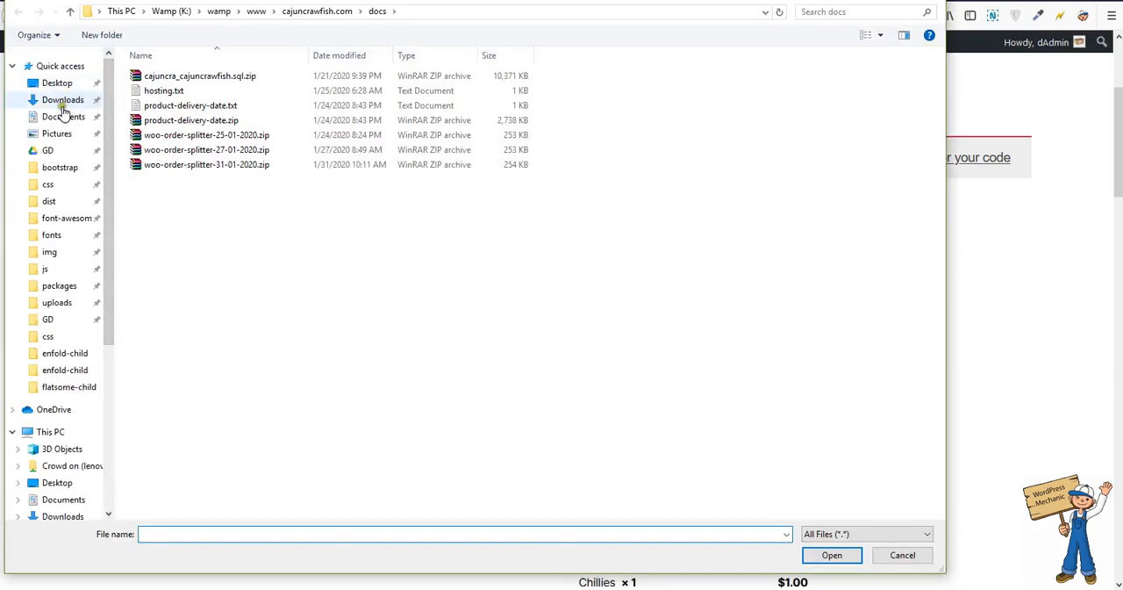
{"action": "left_click", "coordinate": [59, 100]}
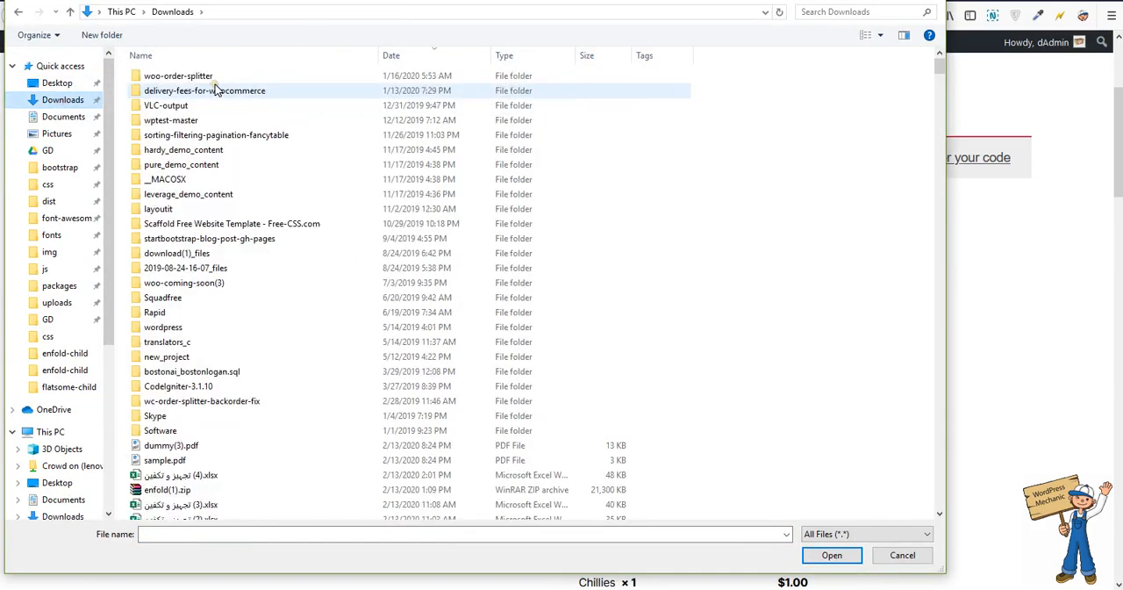
{"action": "scroll", "scroll_direction": "down", "scroll_amount": 3}
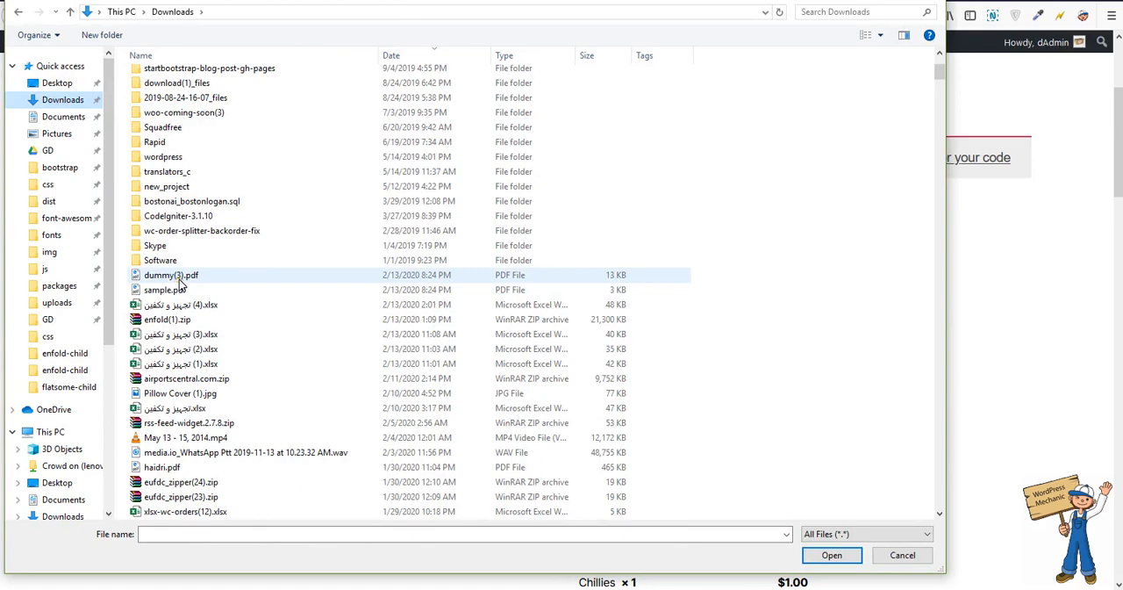
{"action": "left_click", "coordinate": [832, 554]}
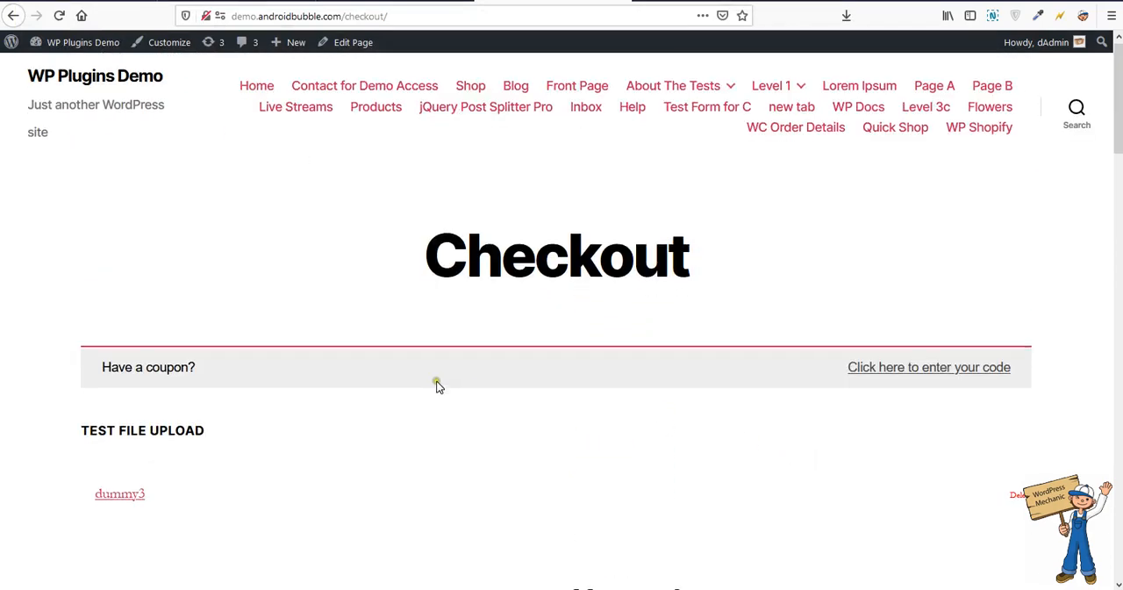
Submit the checkout order with dummy3 attached and cash on delivery selected.
{"action": "scroll", "scroll_direction": "down", "scroll_amount": 3}
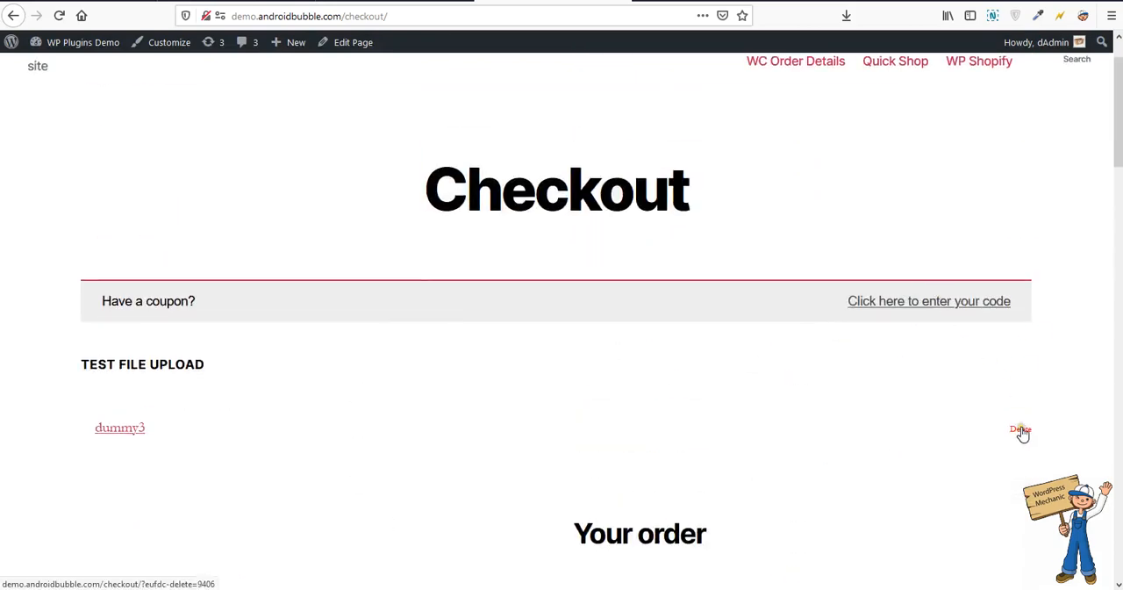
{"action": "scroll", "scroll_direction": "down", "scroll_amount": 3}
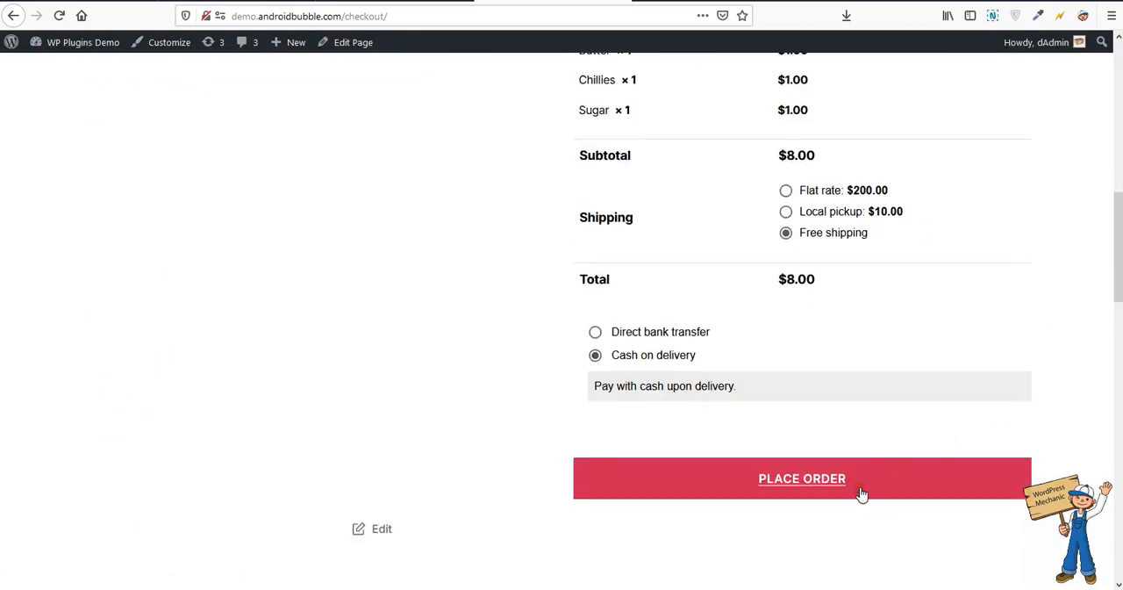
{"action": "left_click", "coordinate": [802, 478]}
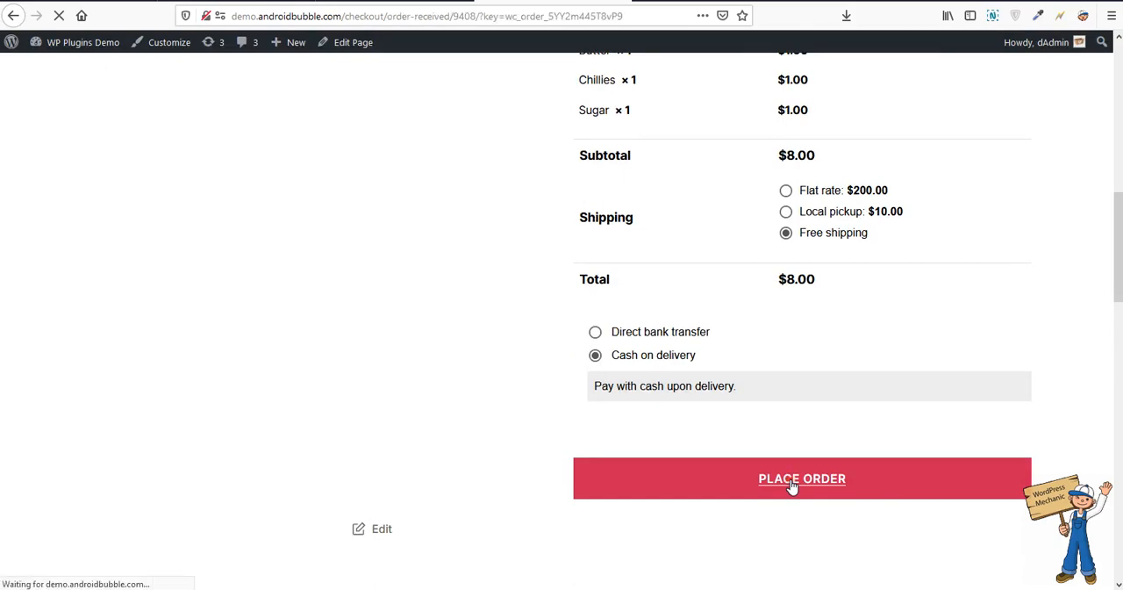
{"action": "left_click", "coordinate": [802, 477]}
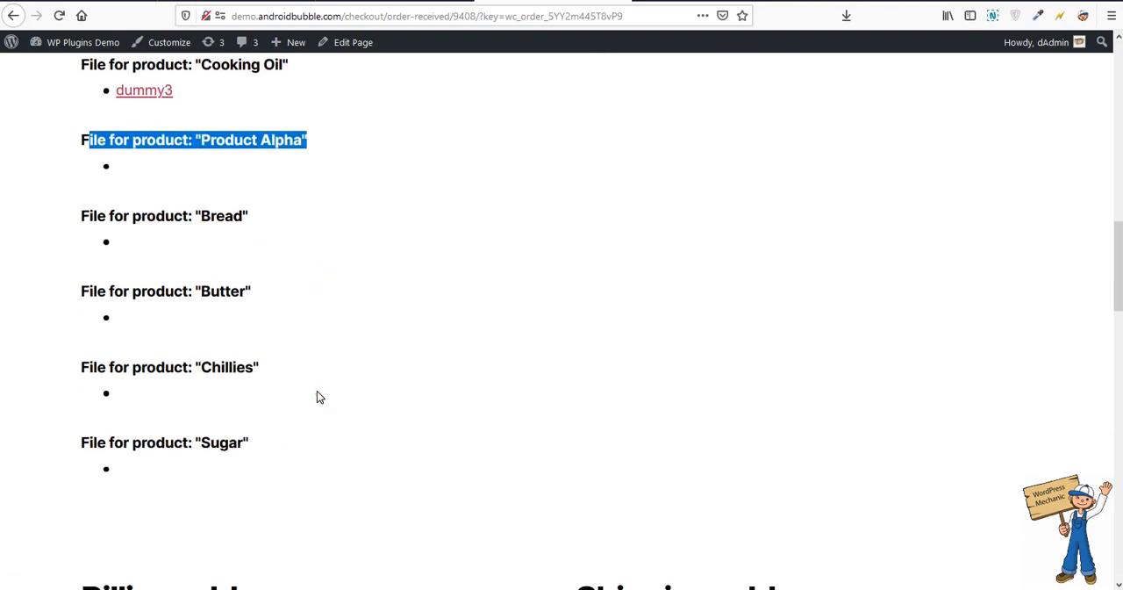
Scroll the order-received page to the file for Cooking Oil and the $8.00 order details.
{"action": "scroll", "scroll_direction": "up", "scroll_amount": 3}
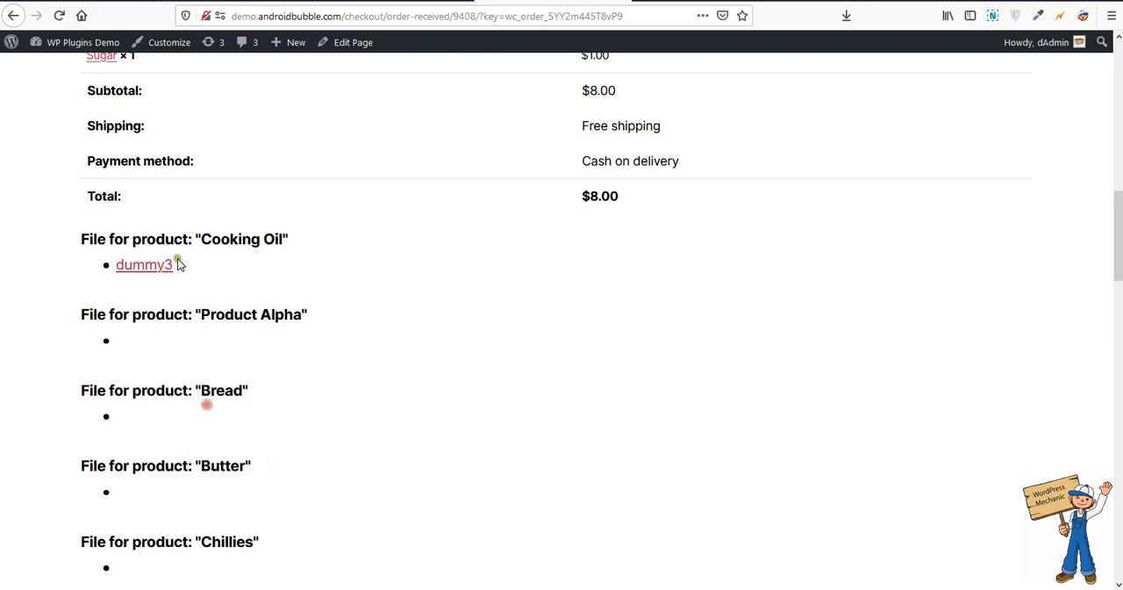
{"action": "mouse_move", "coordinate": [221, 267]}
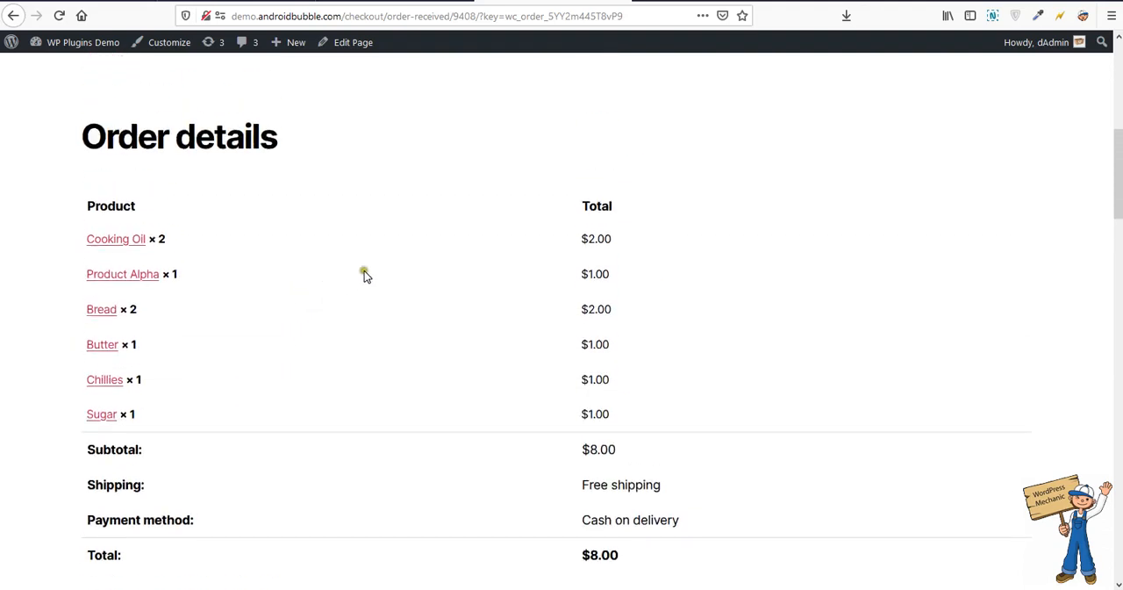
{"action": "mouse_move", "coordinate": [367, 275]}
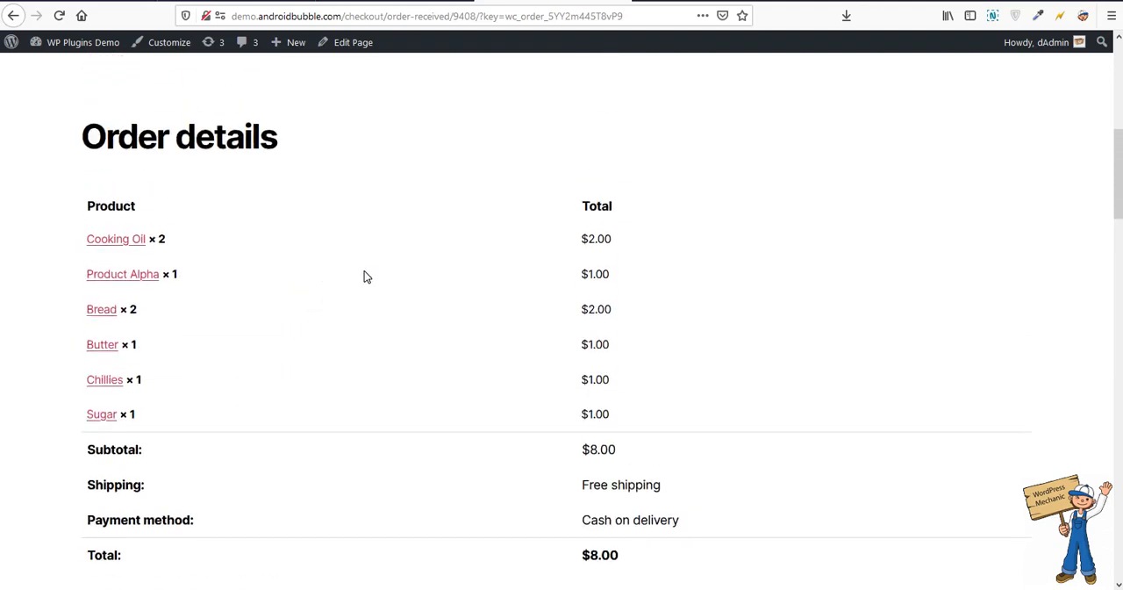